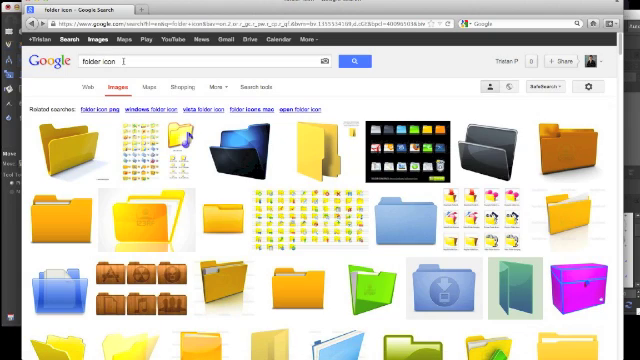
Leave the Chrome 'folder icon' image results and bring up GIMP's empty window.
{"action": "left_click", "coordinate": [87, 88]}
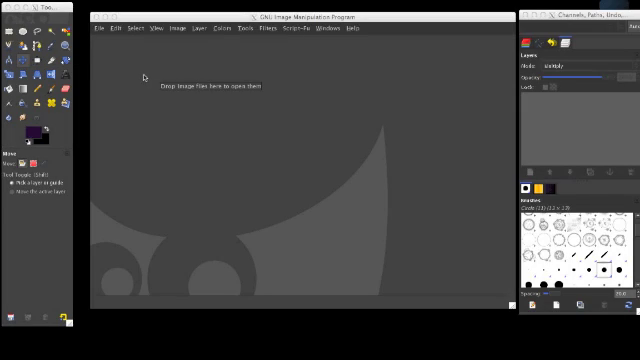
Open leopard-folder.png from the Mac Folders directory.
{"action": "left_click", "coordinate": [111, 28]}
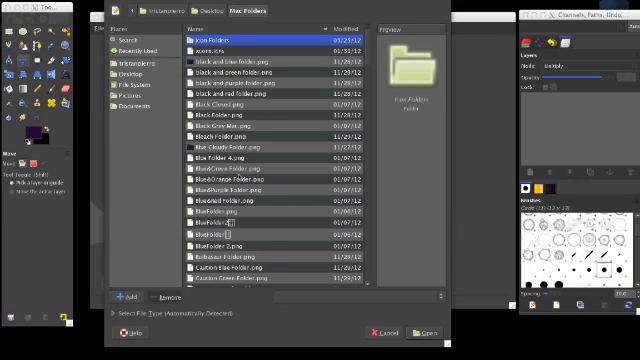
{"action": "scroll", "scroll_direction": "down", "scroll_amount": 3}
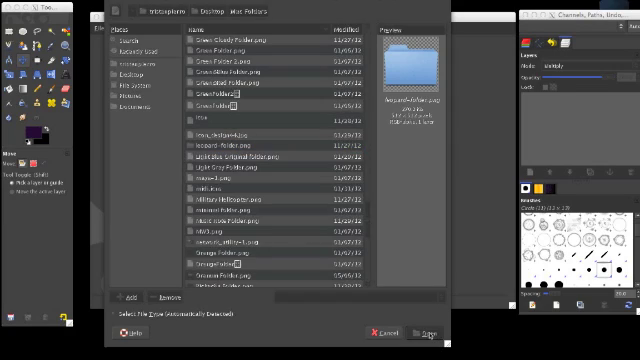
{"action": "left_click", "coordinate": [429, 332]}
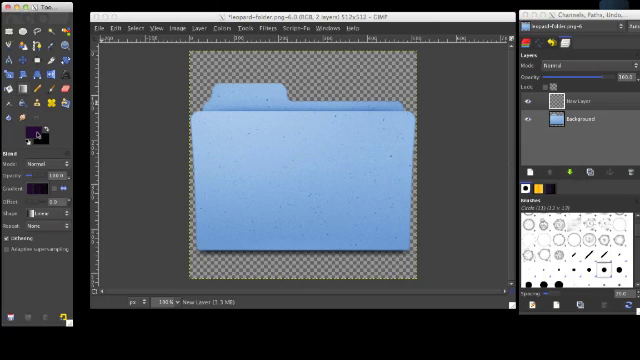
{"action": "mouse_move", "coordinate": [205, 80]}
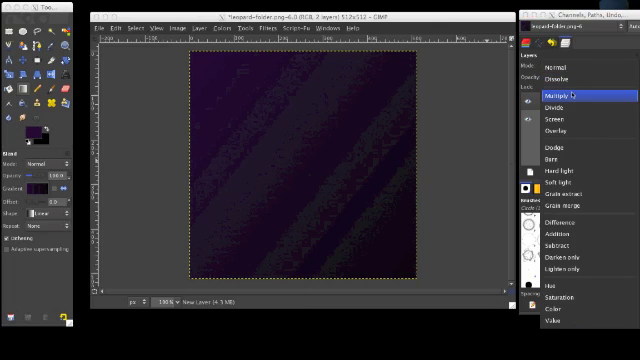
Blend the purple gradient layer in Multiply mode, then try a different blend mode.
{"action": "left_click", "coordinate": [558, 98]}
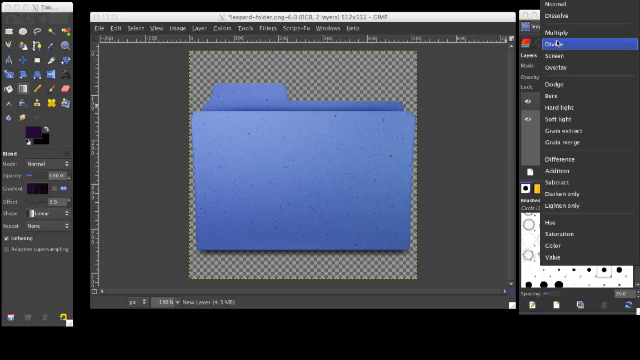
{"action": "left_click", "coordinate": [548, 27]}
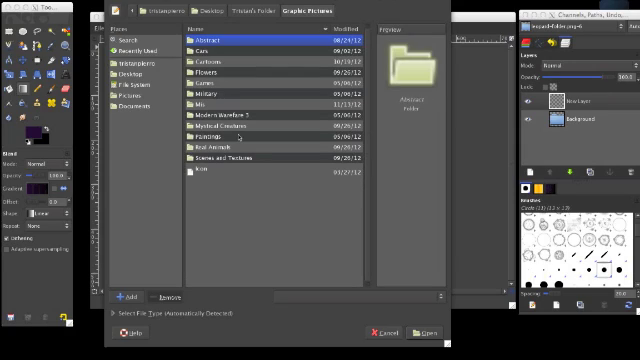
Open the Hulk comic from Cartoons as a layer, then undo it.
{"action": "double_click", "coordinate": [217, 60]}
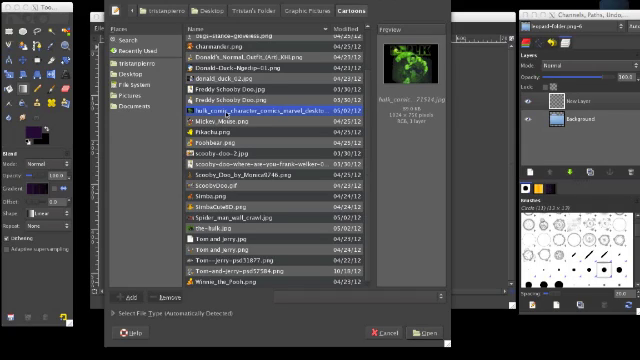
{"action": "left_click", "coordinate": [425, 332]}
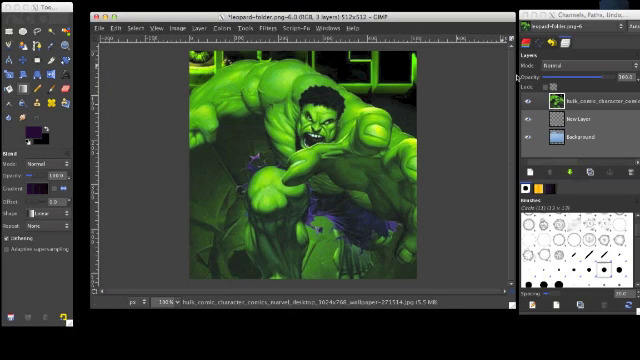
{"action": "left_click", "coordinate": [575, 47]}
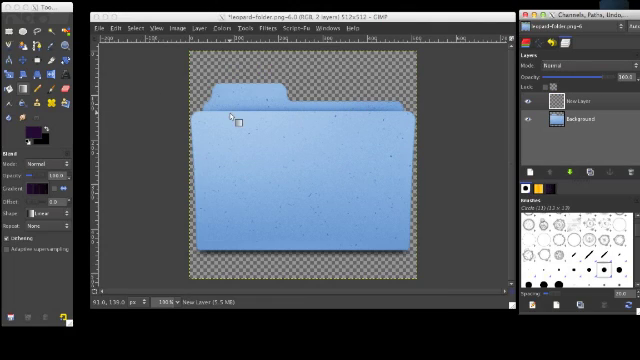
Open ScoobyDoo.gif from Desktop > Graphic Pictures > Cartoons as a layer.
{"action": "left_click", "coordinate": [100, 29]}
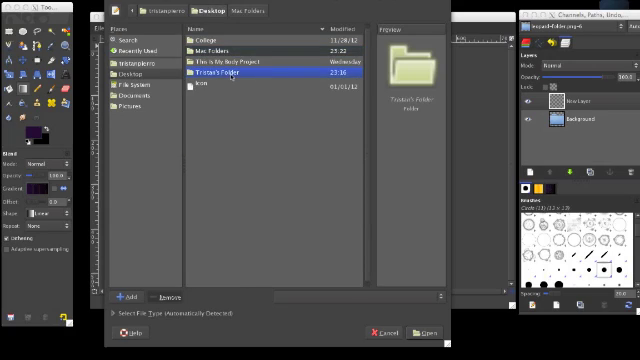
{"action": "double_click", "coordinate": [230, 72]}
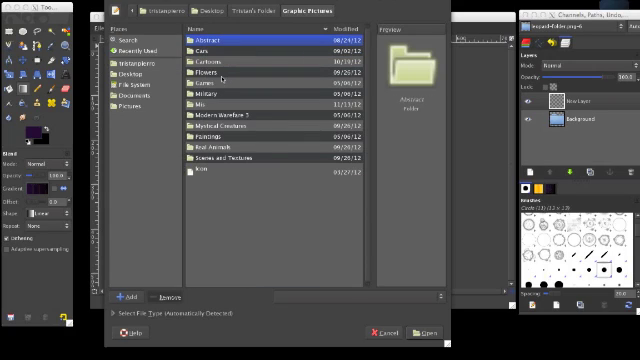
{"action": "double_click", "coordinate": [208, 60]}
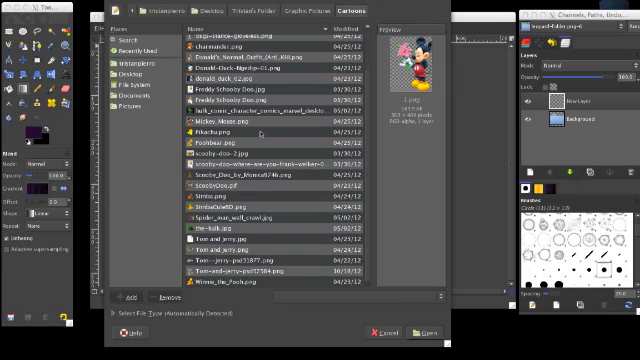
{"action": "left_click", "coordinate": [210, 234]}
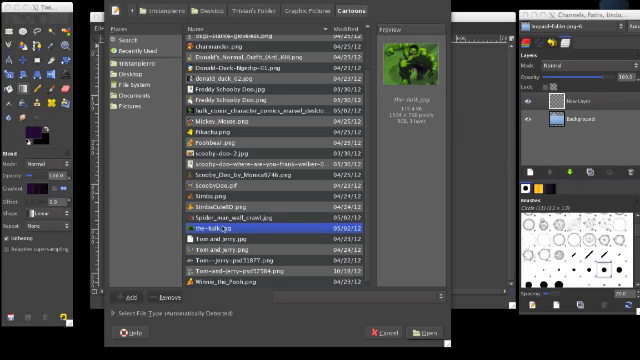
{"action": "left_click", "coordinate": [250, 217]}
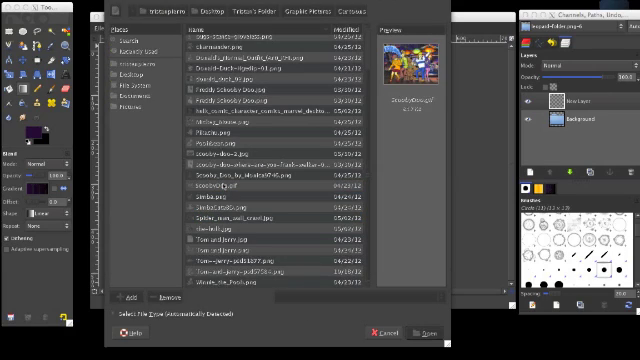
{"action": "left_click", "coordinate": [424, 332]}
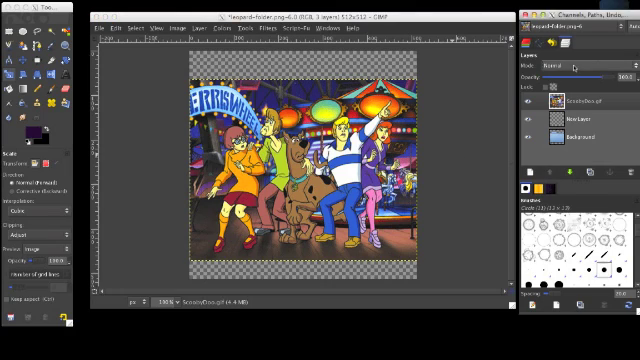
Set the ScoobyDoo layer to Multiply mode with opacity around 55.
{"action": "left_click", "coordinate": [596, 60]}
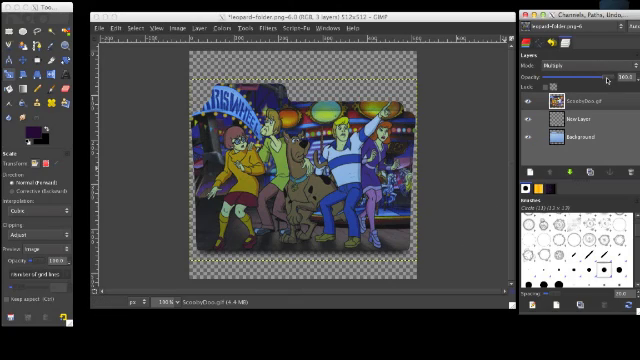
{"action": "left_click_drag", "start_coordinate": [600, 78], "coordinate": [590, 78]}
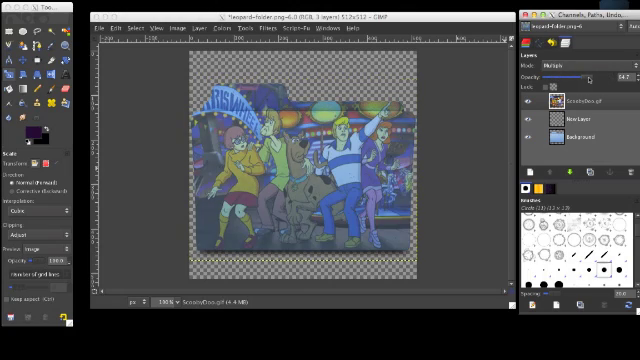